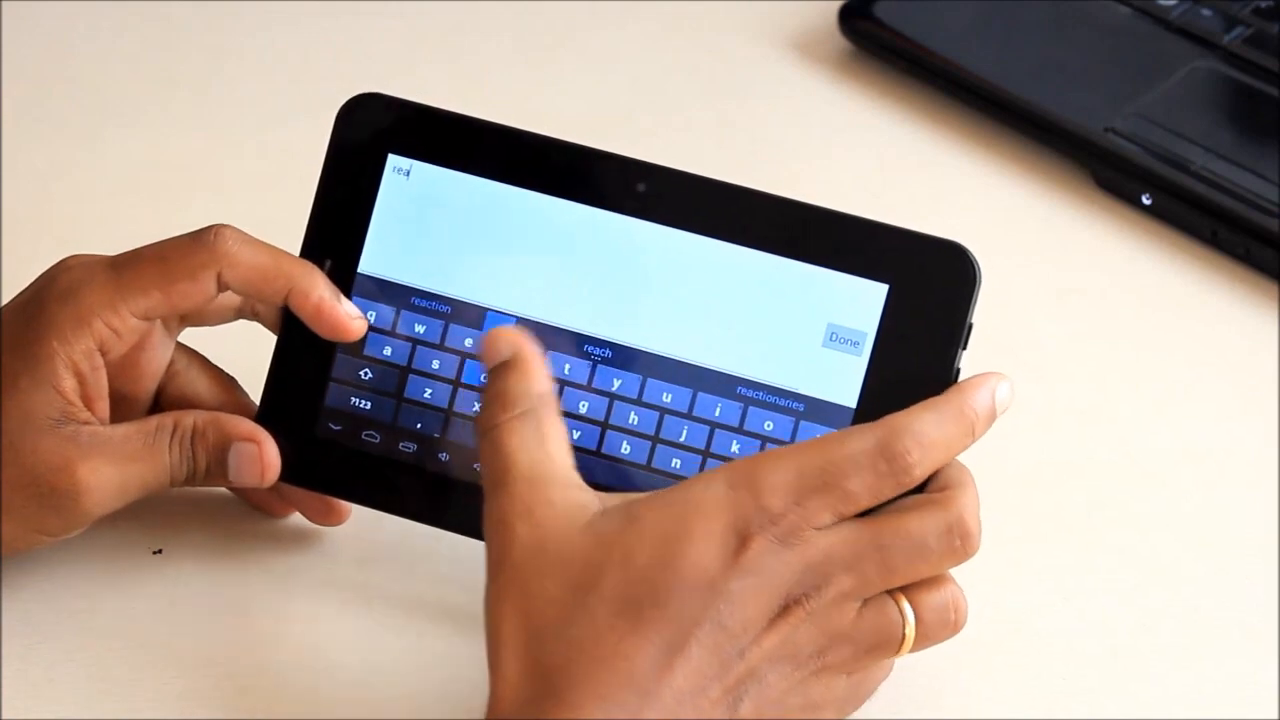
text(ding)
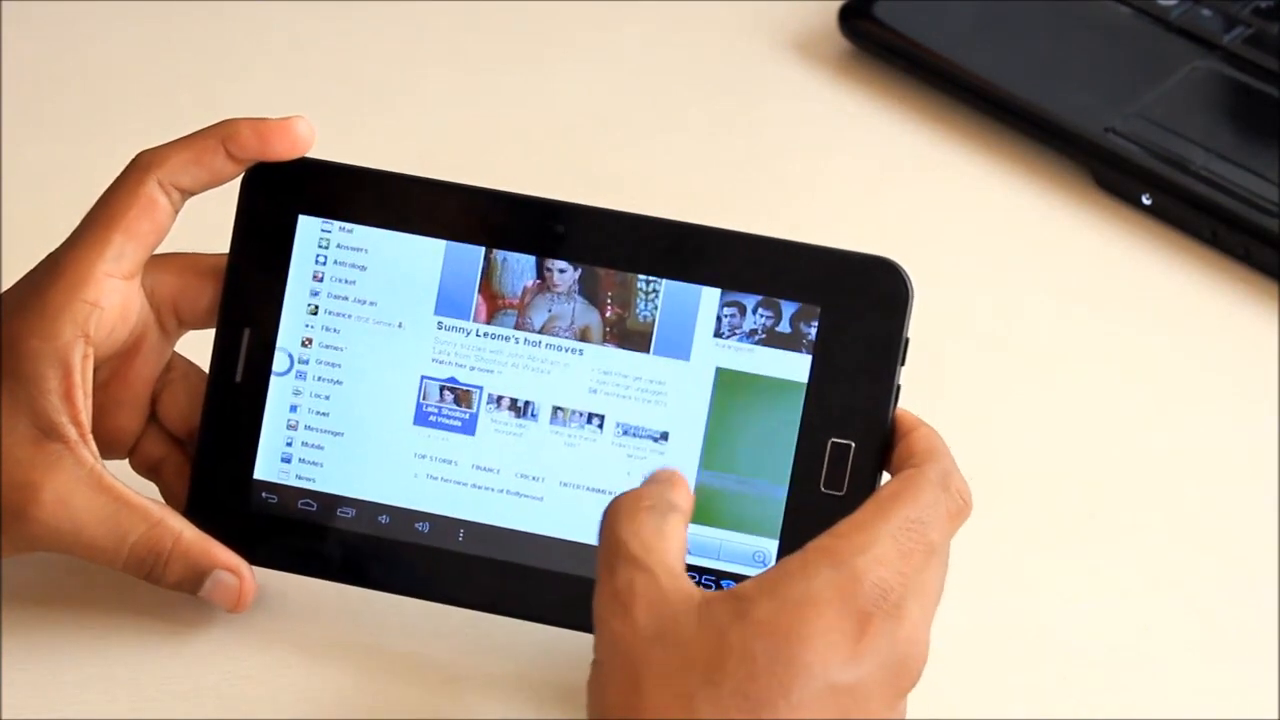
scroll(down, 3)
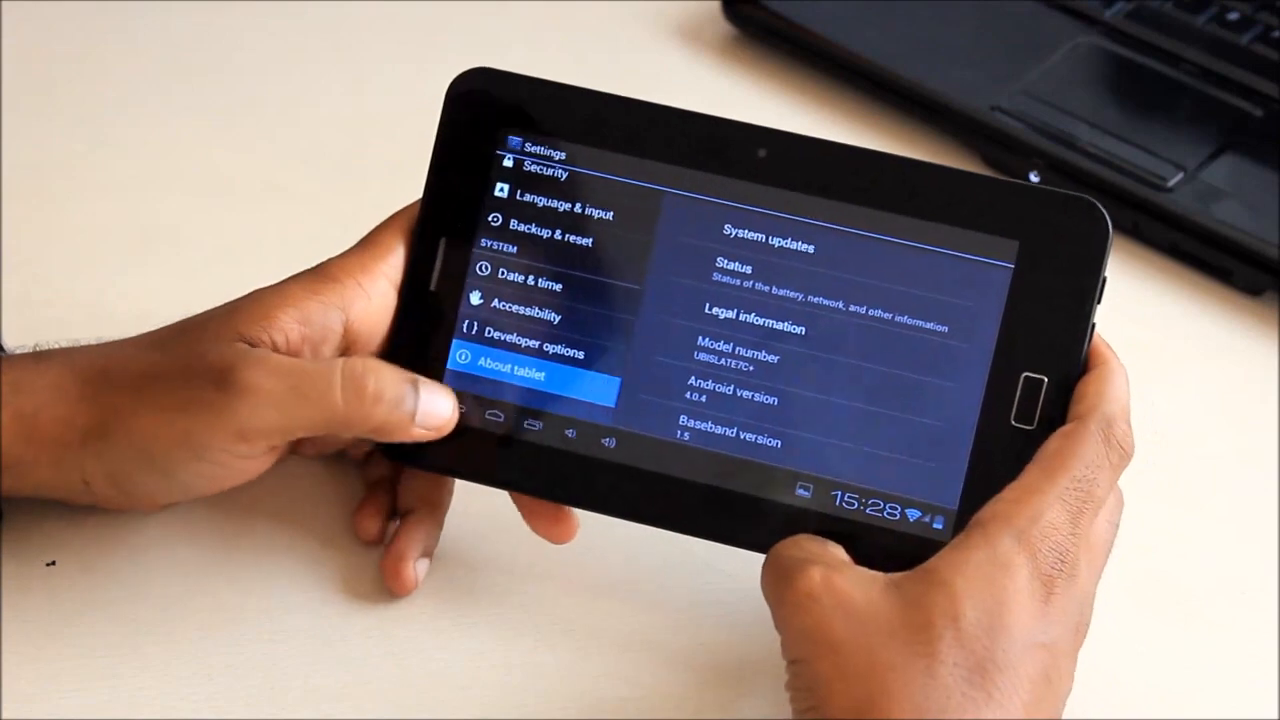
scroll(down, 3)
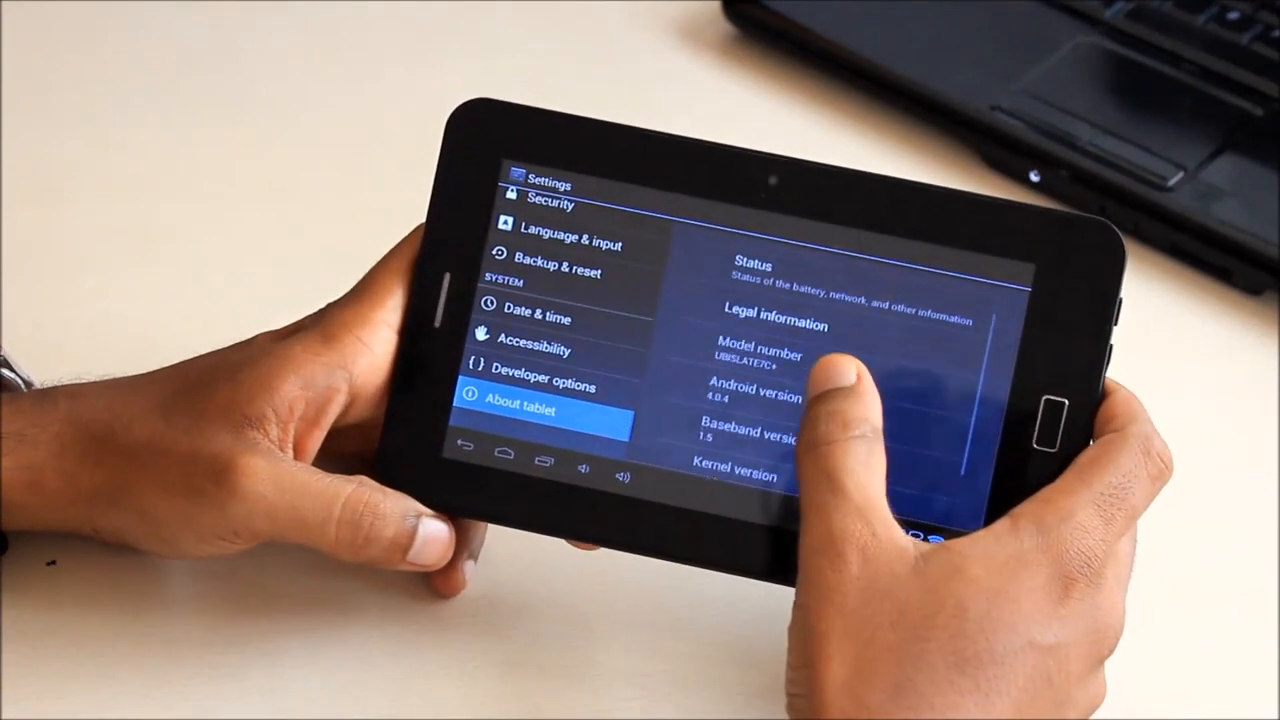